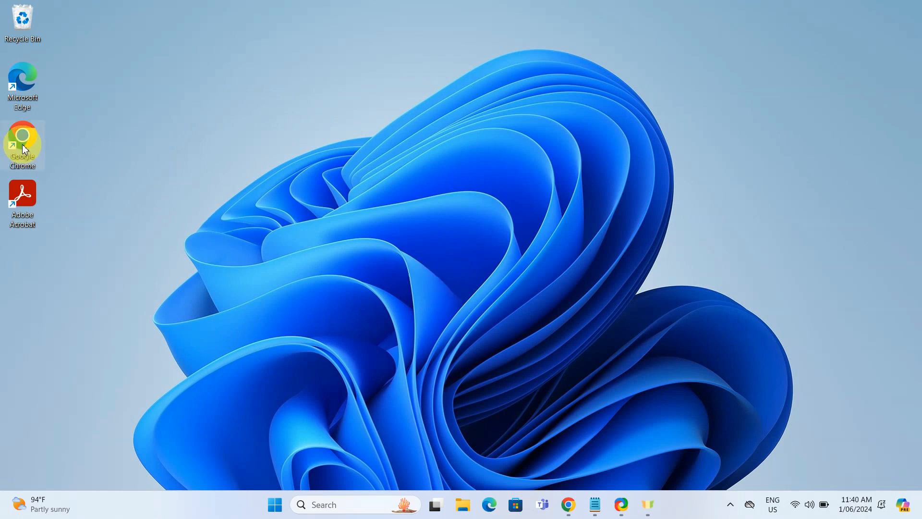
# Step: Launch Google Chrome and maximize the window on the Google home page
pyautogui.doubleClick(22, 141)
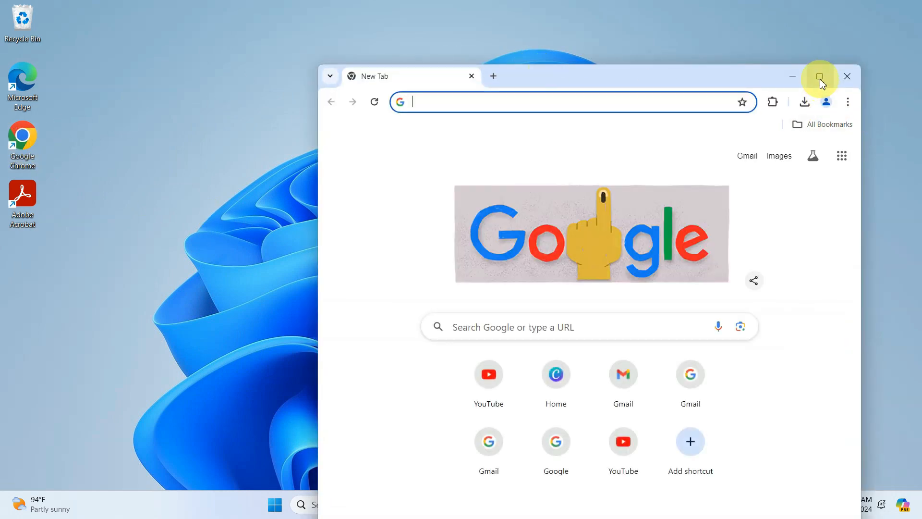
pyautogui.click(819, 77)
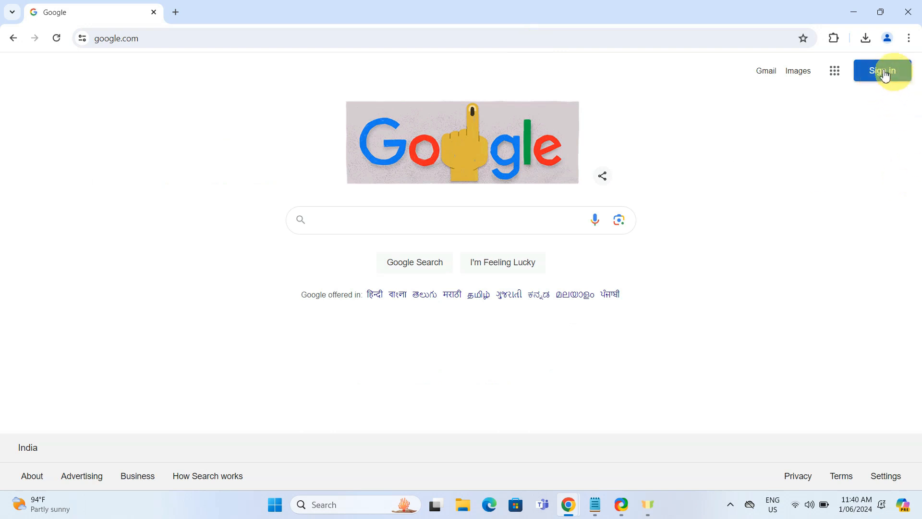
# Step: Start signing in to a Google account from the Google home page
pyautogui.click(882, 70)
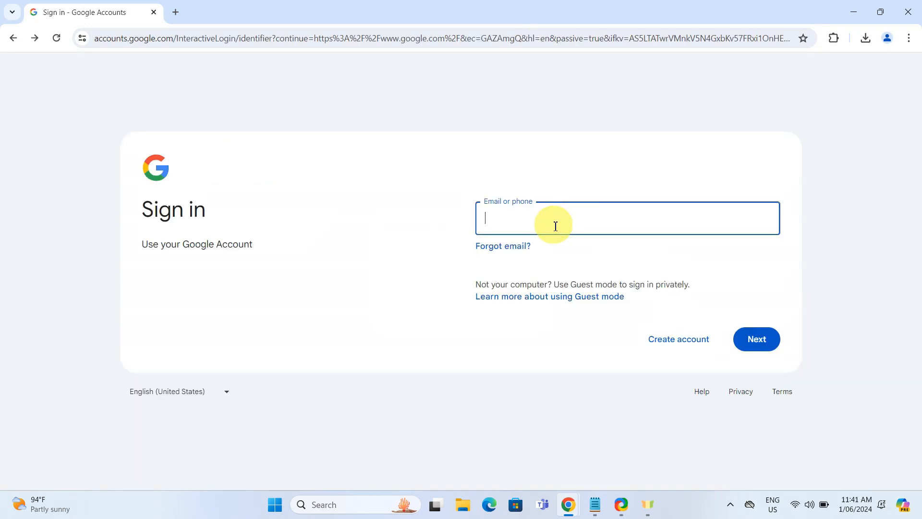
pyautogui.moveTo(570, 218)
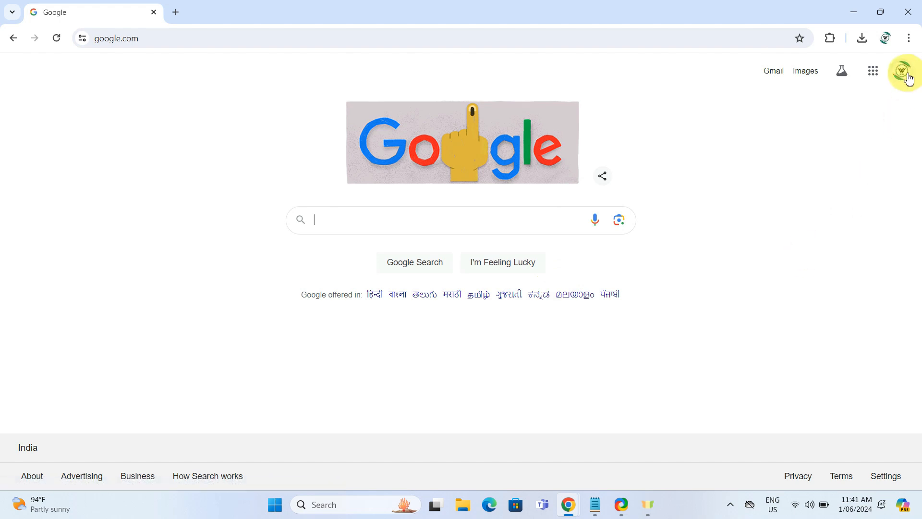
# Step: Go from the profile avatar panel to 'Manage your Google Account'
pyautogui.click(899, 70)
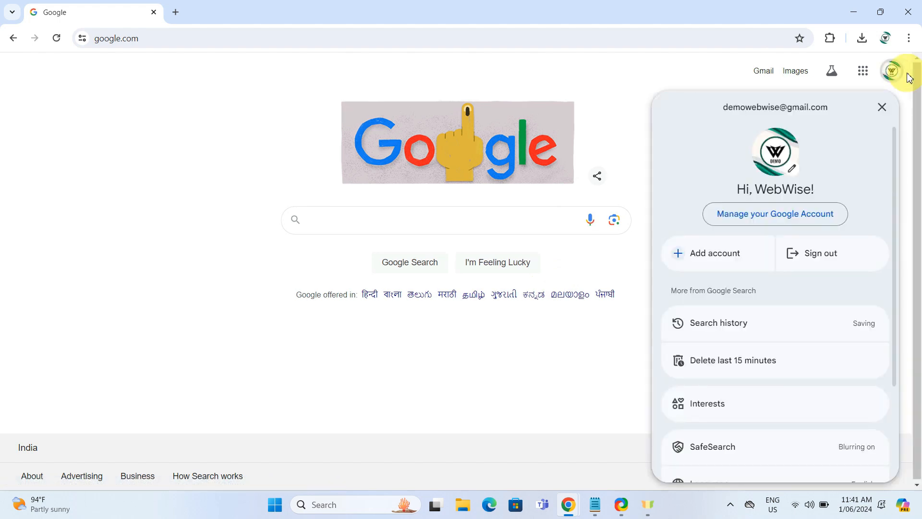
pyautogui.click(774, 213)
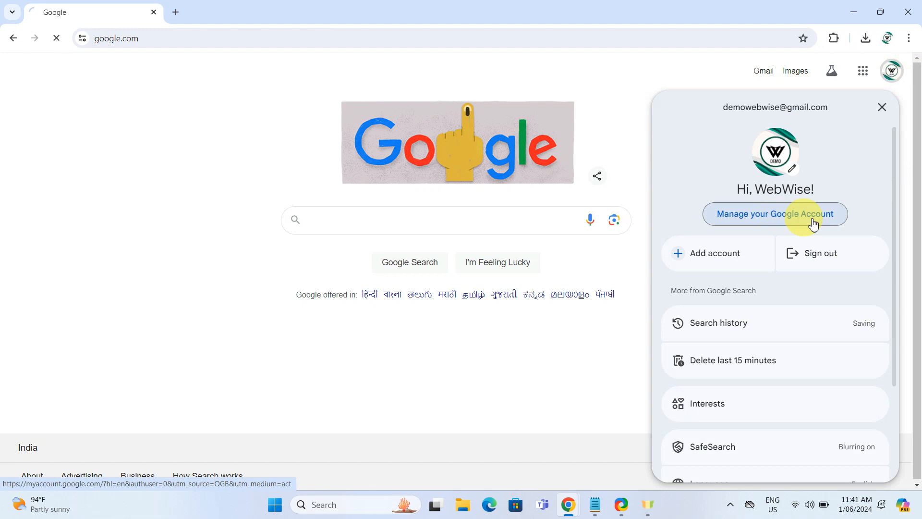
pyautogui.click(774, 213)
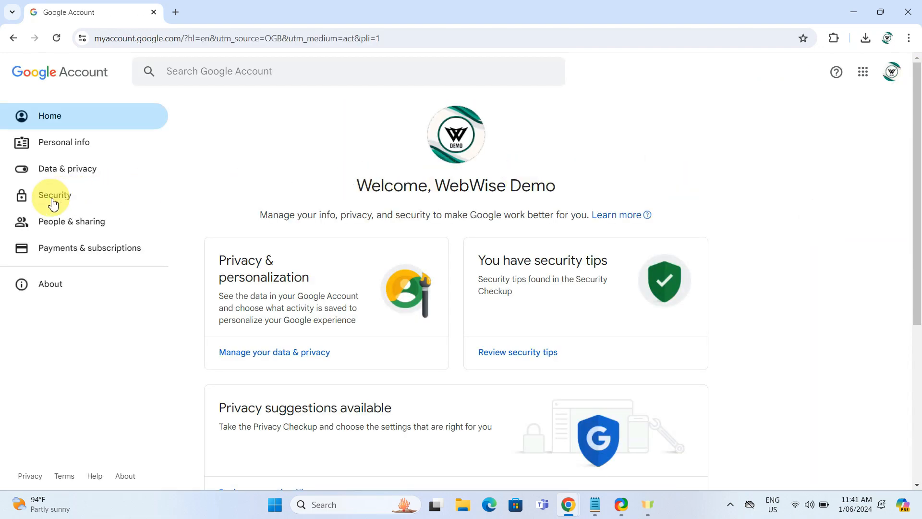
# Step: Show the Security section's 'Your devices' list with the Windows and Android sessions
pyautogui.click(54, 195)
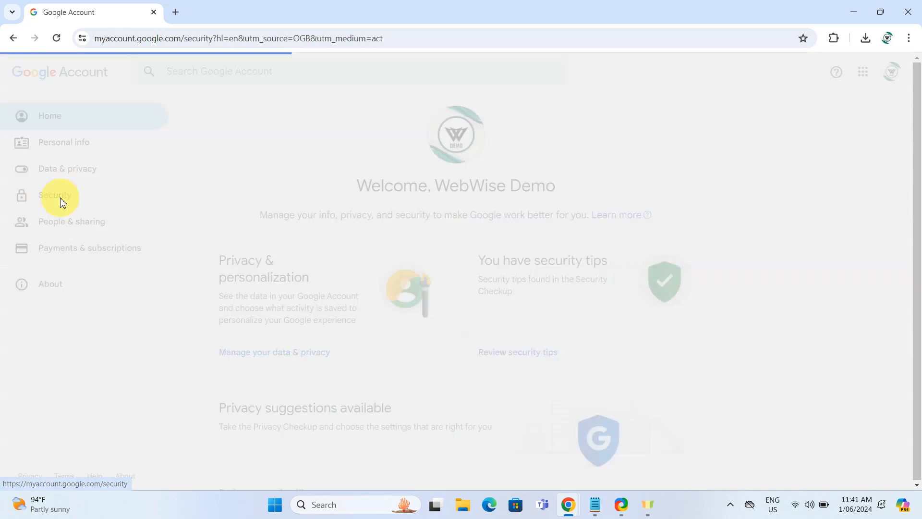
pyautogui.click(54, 195)
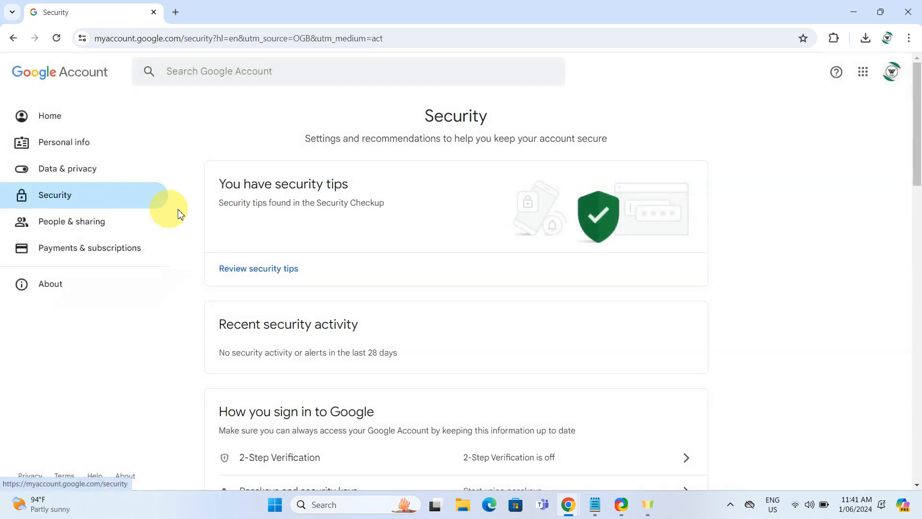
pyautogui.scroll(-3)
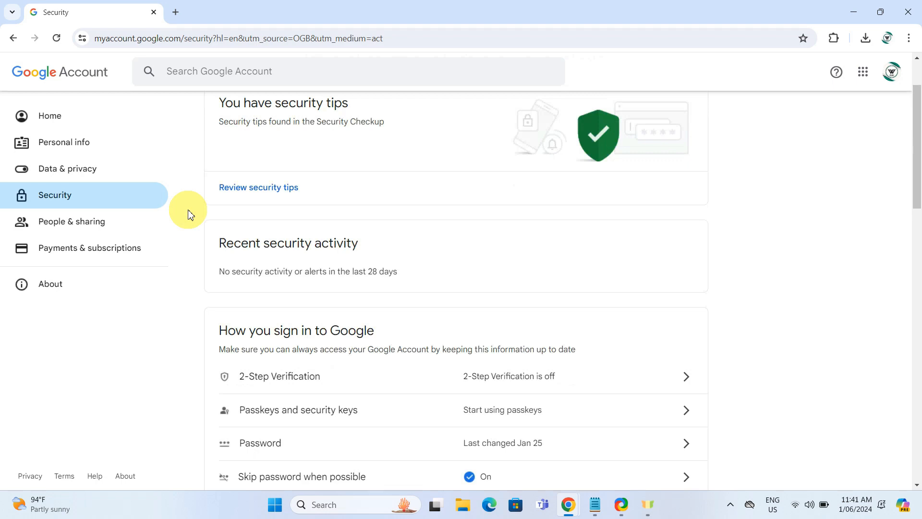
pyautogui.scroll(-3)
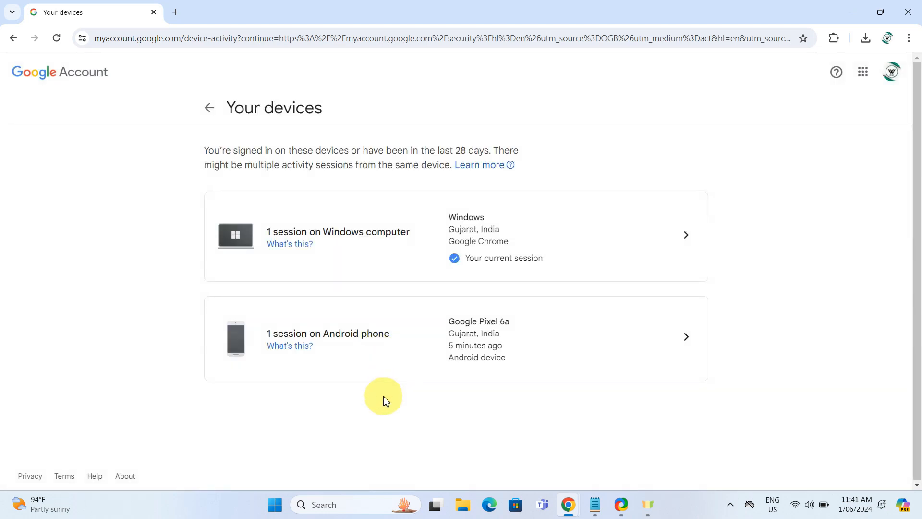
pyautogui.moveTo(402, 397)
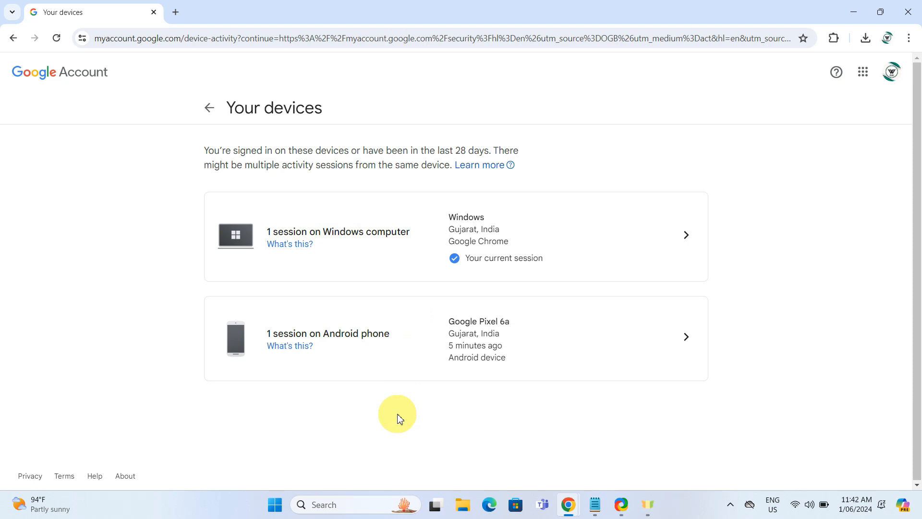
pyautogui.moveTo(459, 421)
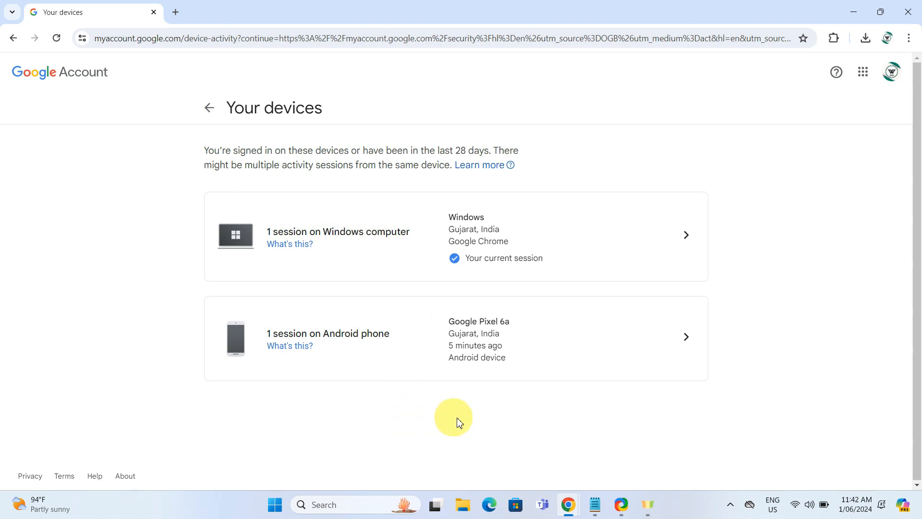
pyautogui.moveTo(509, 418)
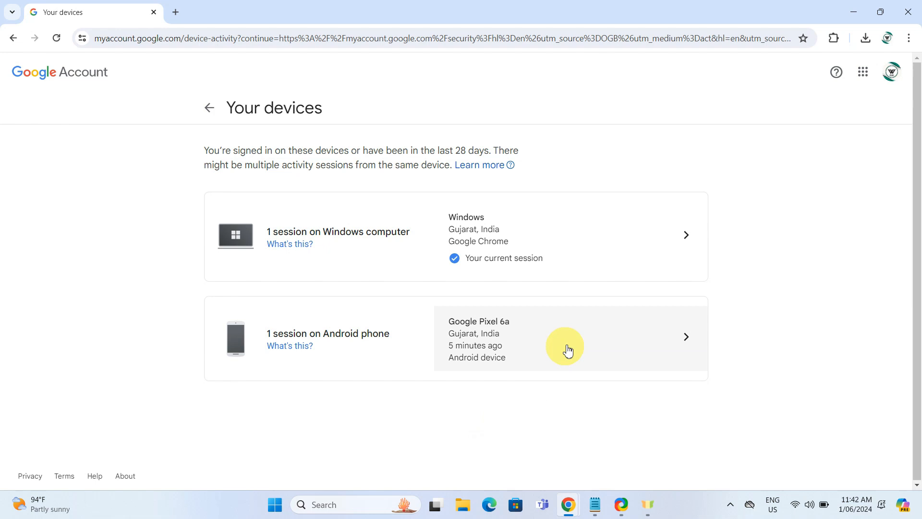
# Step: Sign the Google Pixel 6a Android phone session out of the account and confirm
pyautogui.click(564, 336)
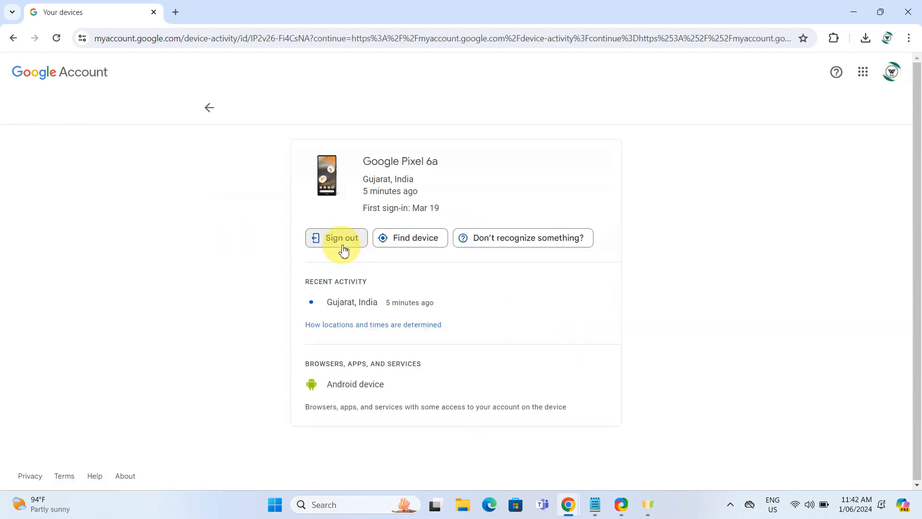
pyautogui.click(341, 237)
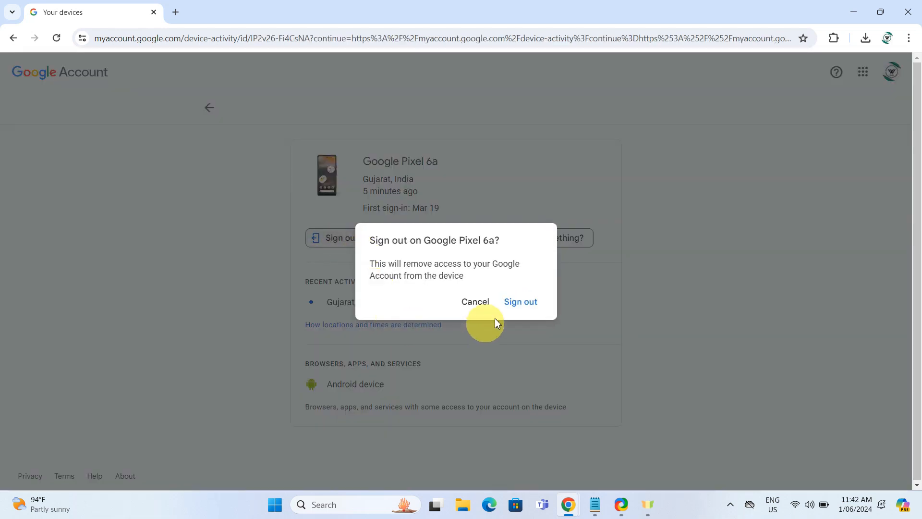
pyautogui.click(519, 300)
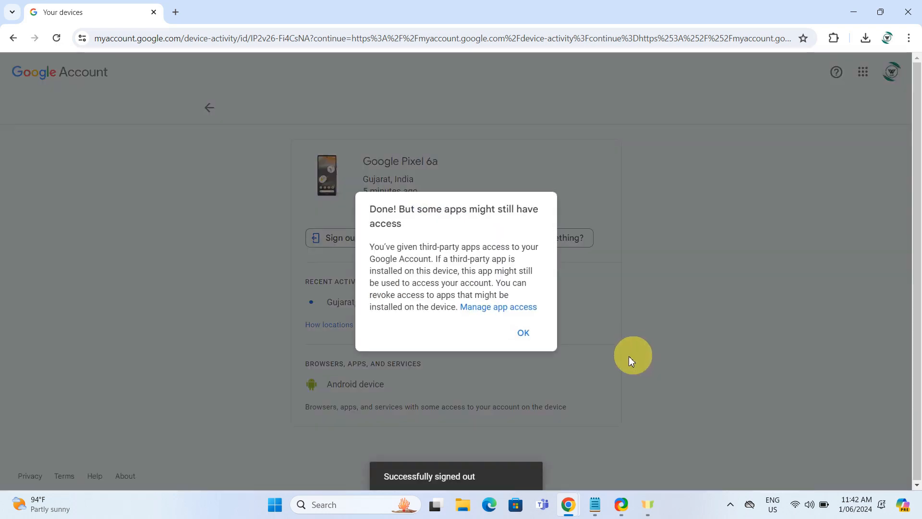